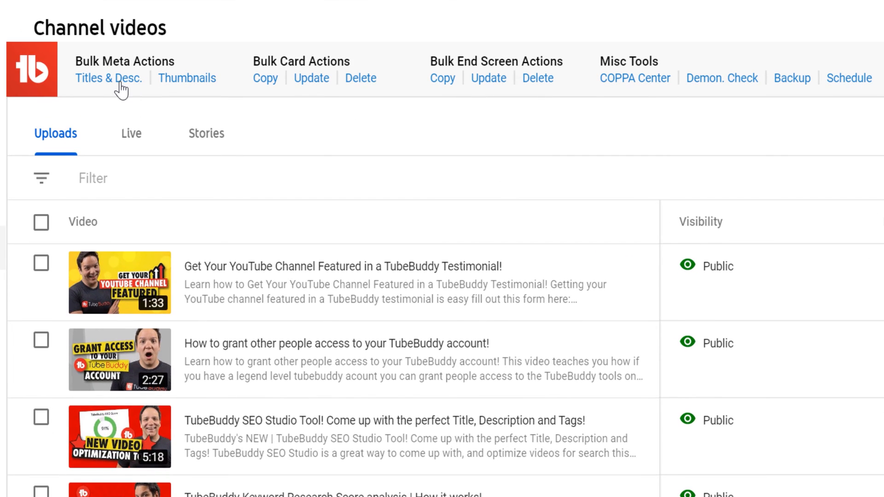
pyautogui.moveTo(818, 93)
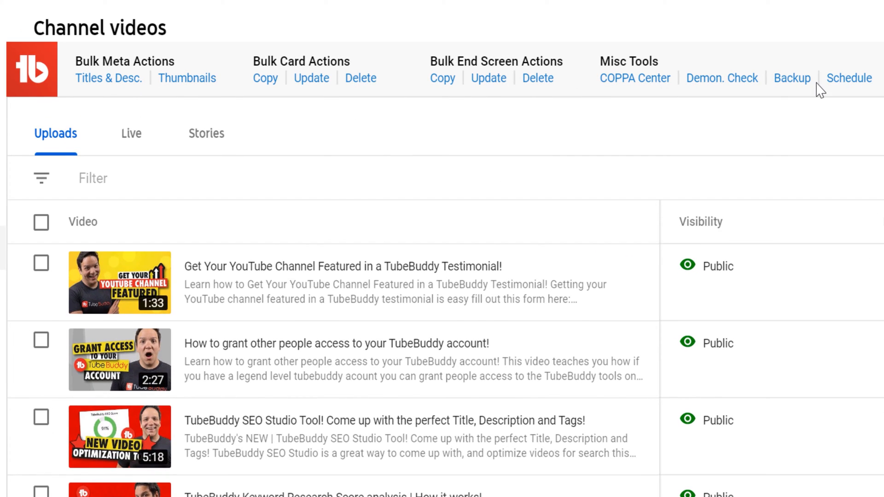
pyautogui.moveTo(109, 79)
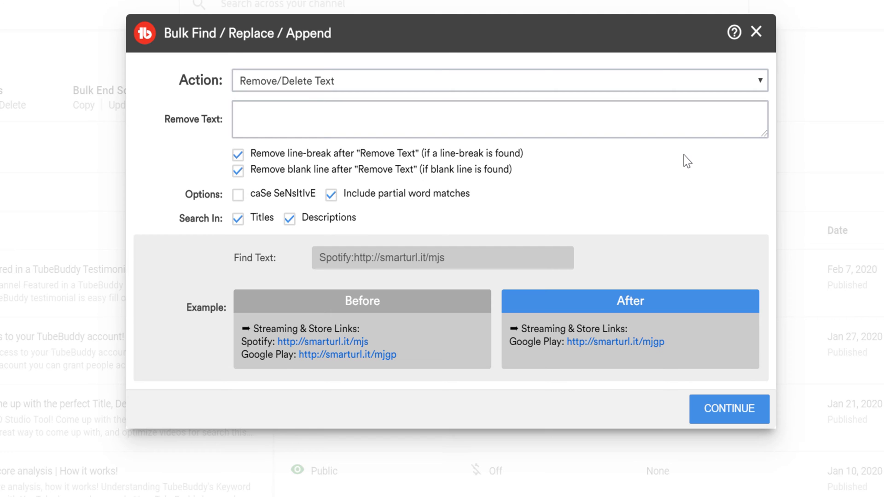
# Step: From Titles & Desc., open the bulk tool's Action dropdown listing text actions
pyautogui.click(498, 81)
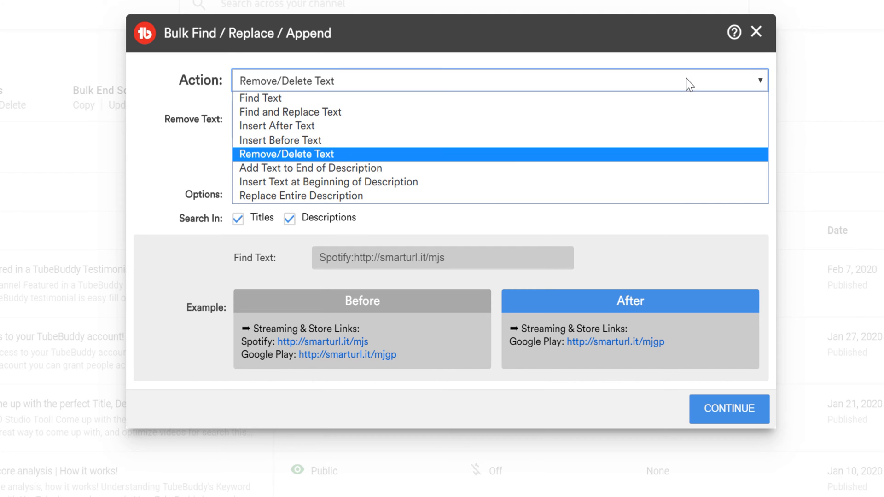
pyautogui.moveTo(650, 166)
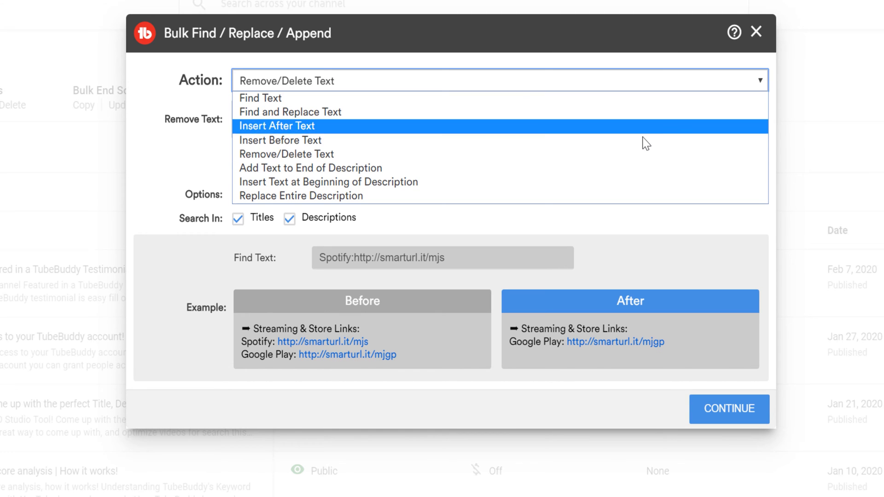
pyautogui.moveTo(584, 106)
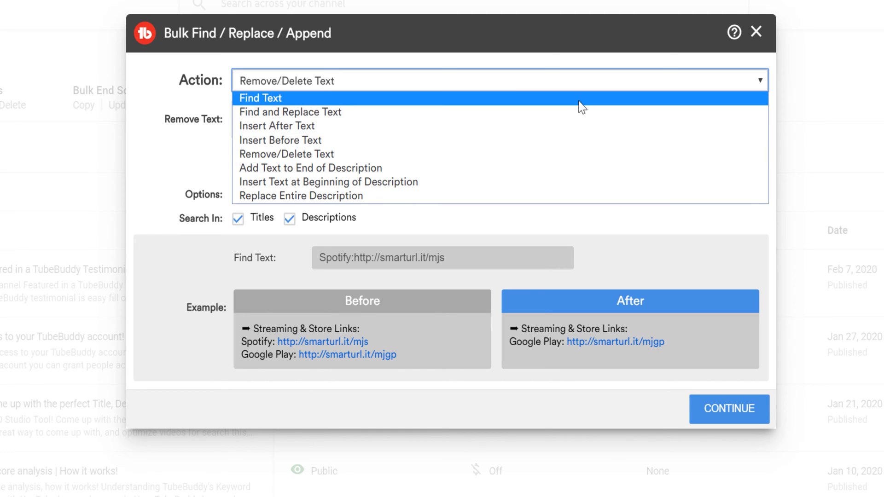
# Step: Insert the '📺New to TubeBuddy Start Here?' playlist line after the tubebuddytweets Twitter link
pyautogui.click(290, 112)
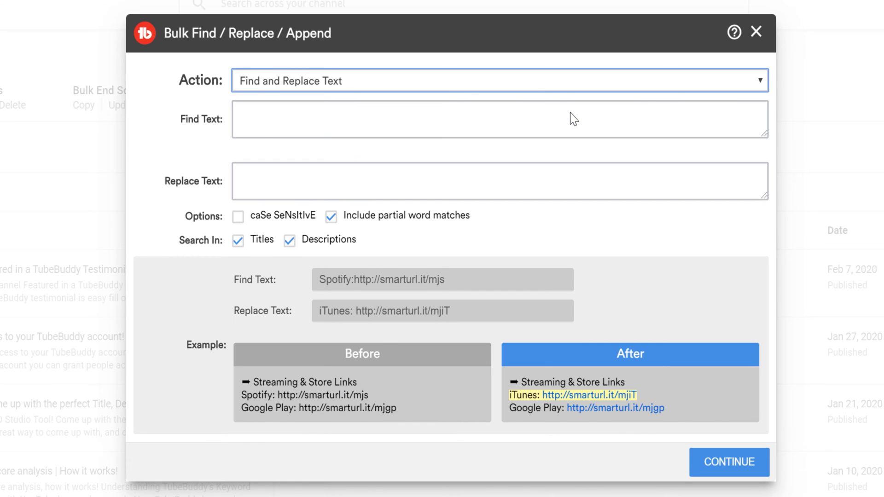
pyautogui.write('https://twitter.com/tubebuddy')
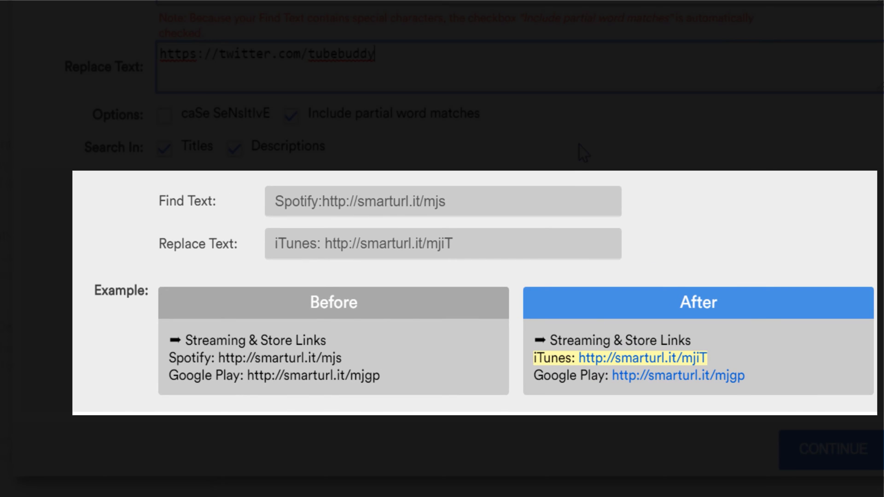
pyautogui.moveTo(793, 406)
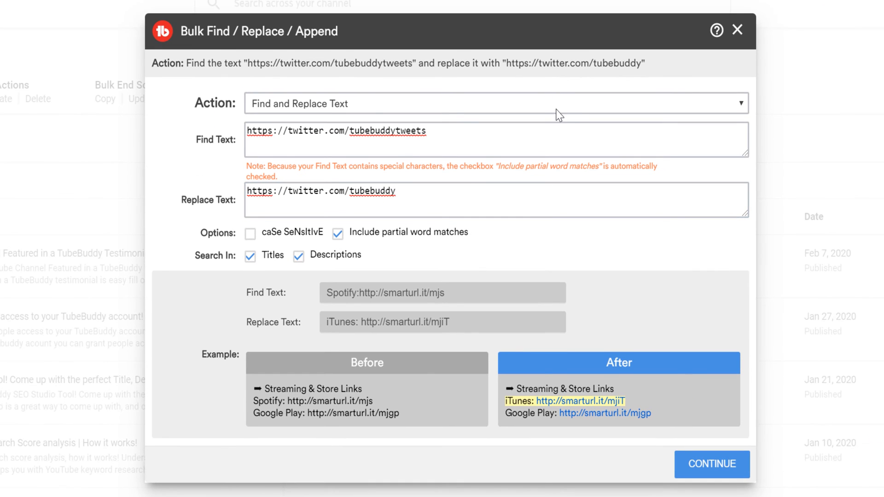
pyautogui.click(496, 99)
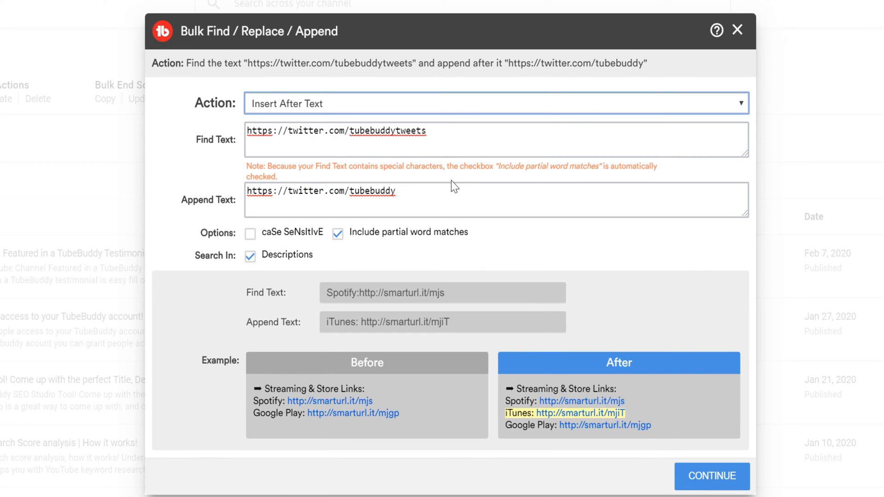
pyautogui.write('📺New to TubeBuddy Start Here? https://www.youtube.com/playlist?list=PLpzjxyndddwKt7063QKNxA6I9hX1XZUtY')
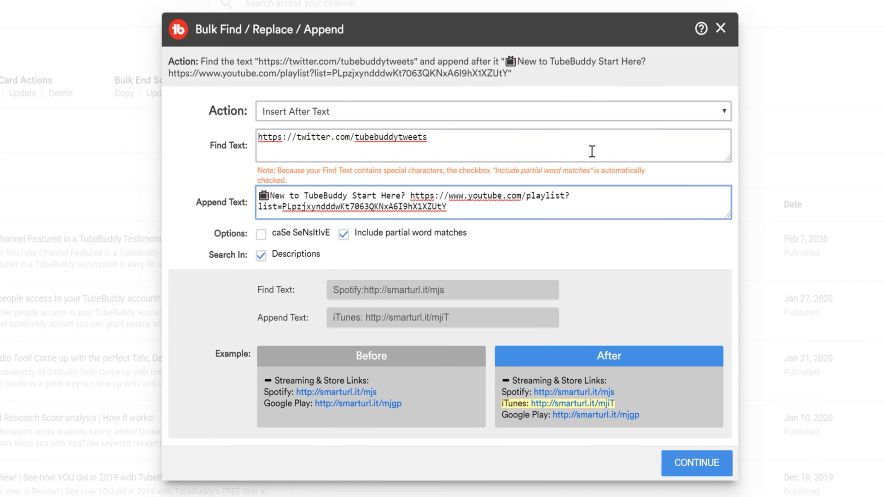
# Step: Switch the action to Insert Before Text, ending on Remove/Delete Text for the Twitter link
pyautogui.click(508, 112)
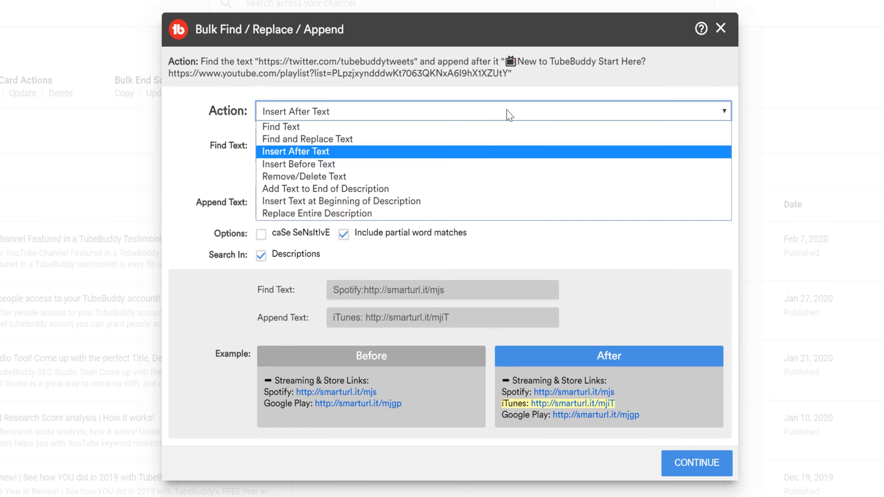
pyautogui.click(299, 164)
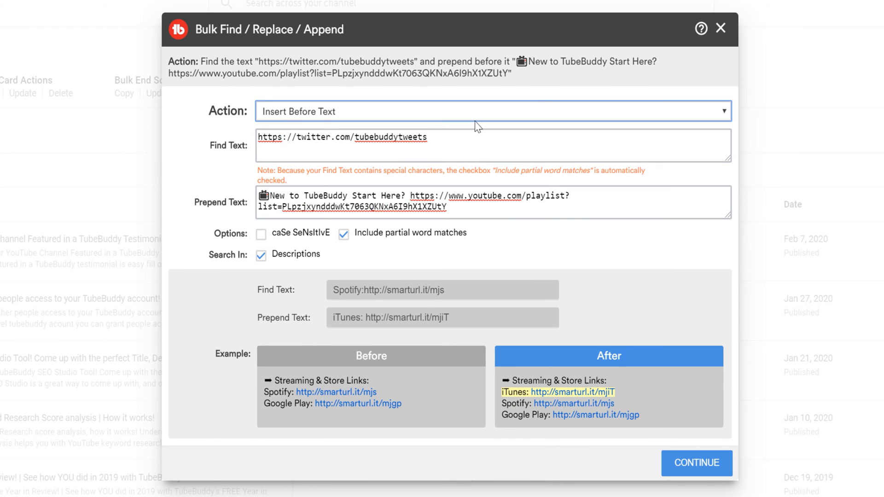
pyautogui.moveTo(459, 129)
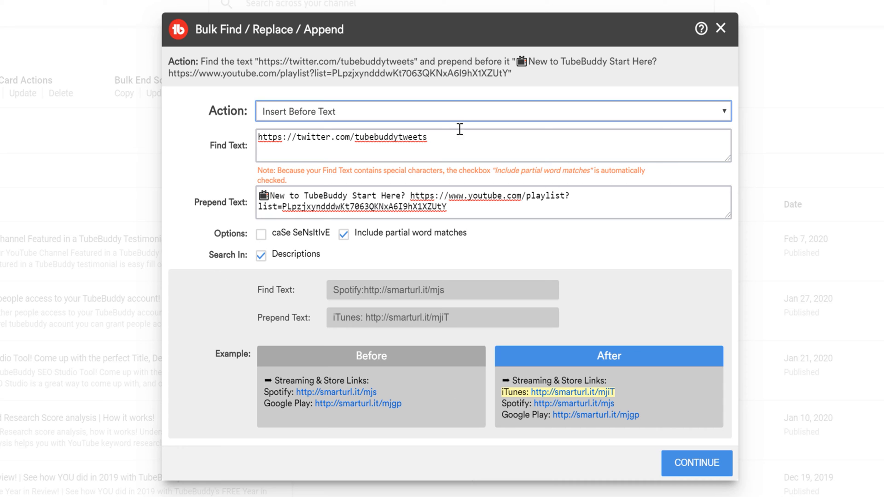
pyautogui.click(488, 109)
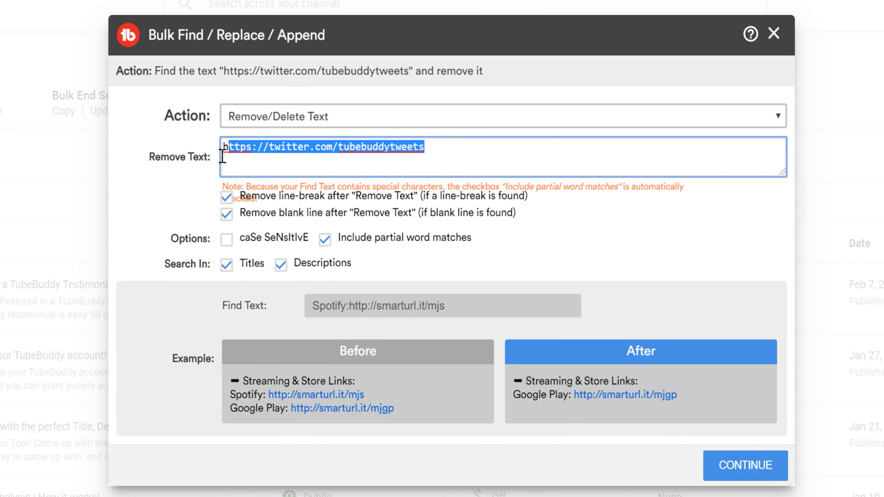
pyautogui.write('Enter our giveaway! https://tubebuddy.com/giveaway')
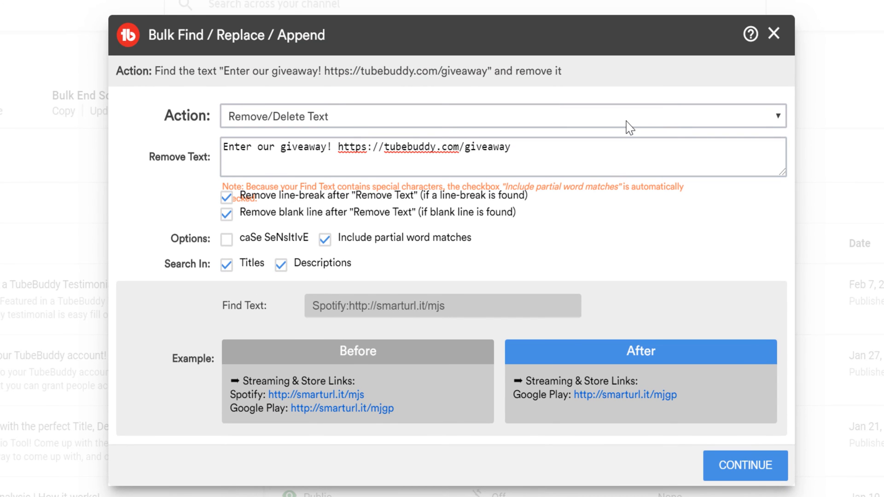
pyautogui.click(520, 115)
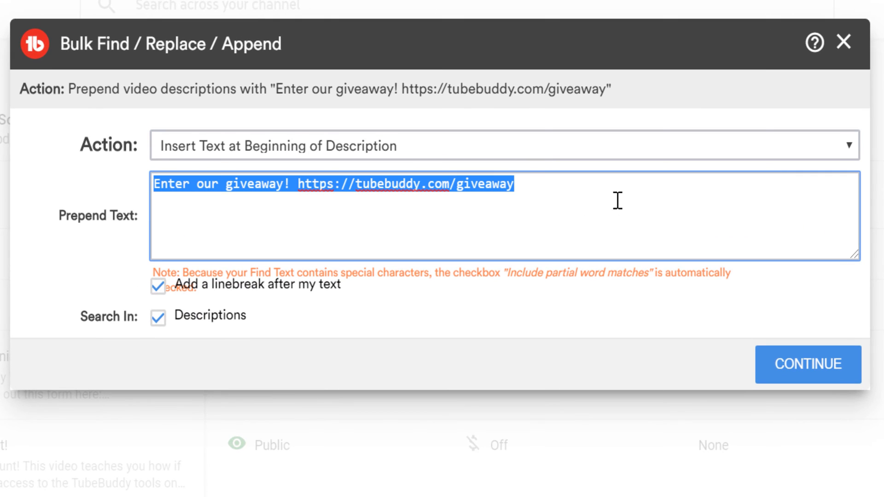
# Step: Use Add Text to End of Description with '#tubebuddy' as the appended text
pyautogui.write('NEW TubeBUDDY FEATURE!  https://www.youtube.com/watch?v=EAqfpr91CCA')
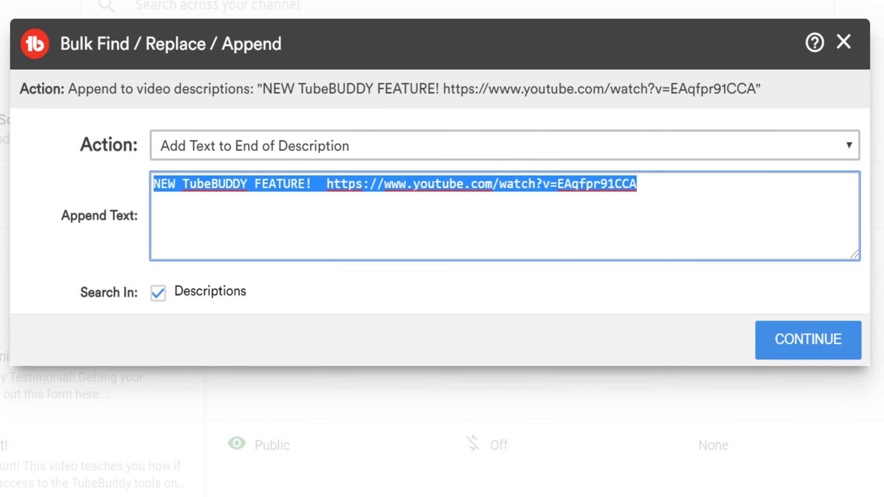
pyautogui.write('#tubebuddy')
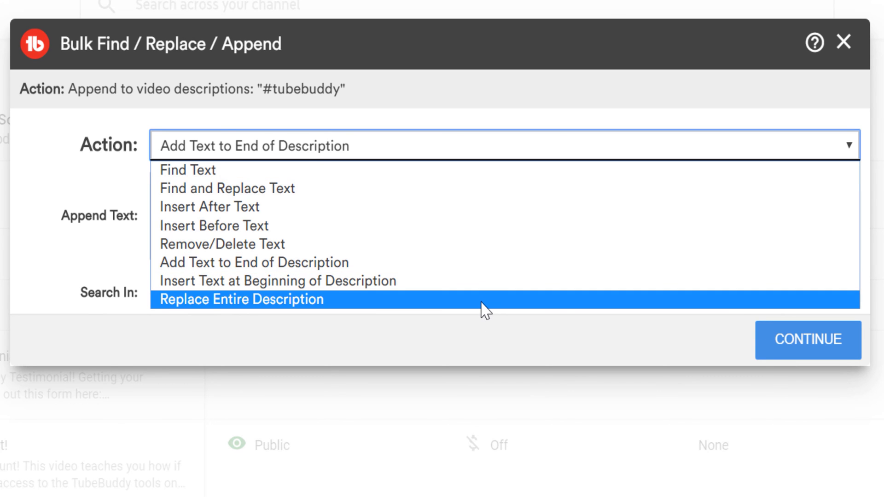
# Step: Select Replace Entire Description, leaving the New Text field empty
pyautogui.click(242, 299)
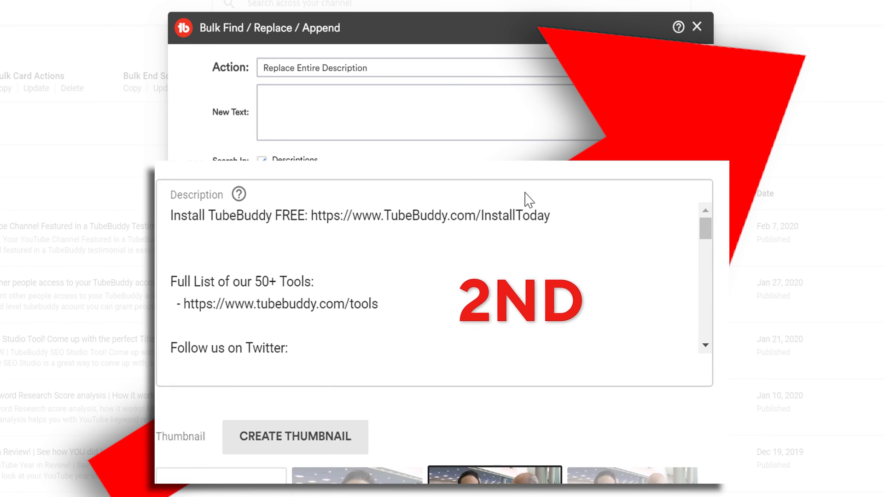
pyautogui.scroll(-3)
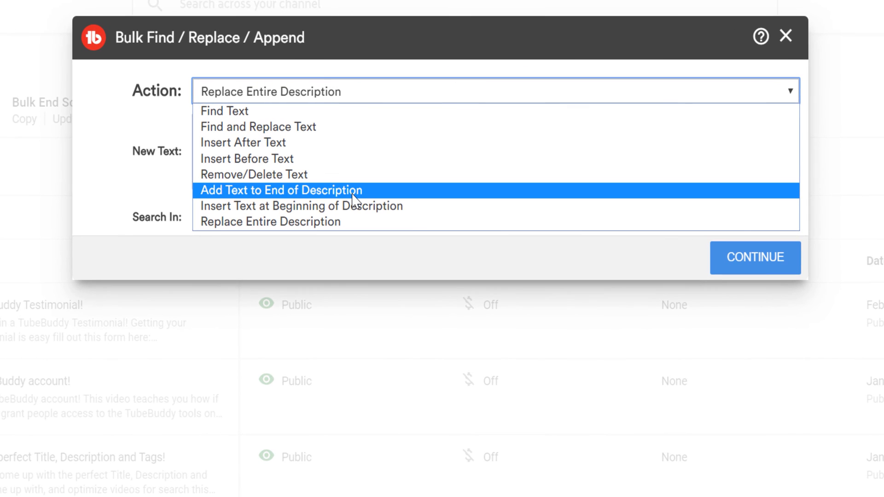
pyautogui.click(301, 206)
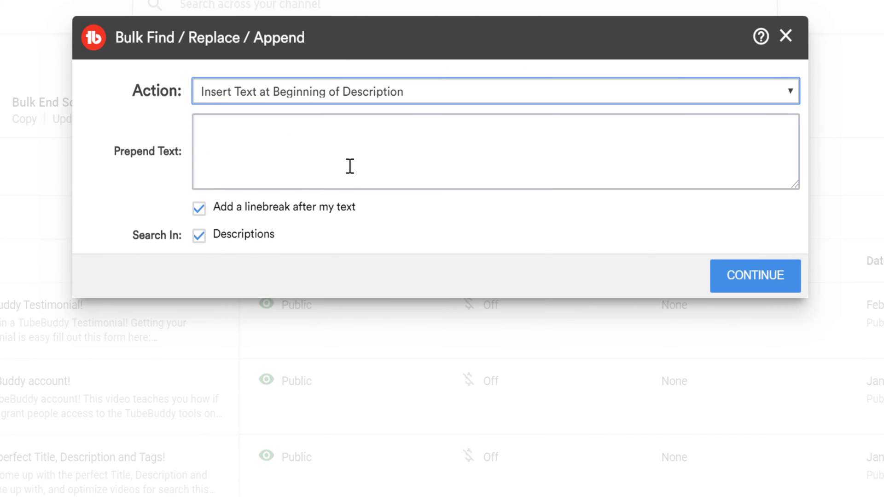
pyautogui.write('NEW TubeBUDDY FEATURE!  https://www.youtube.com/watch?v=EAgfpr91CCA')
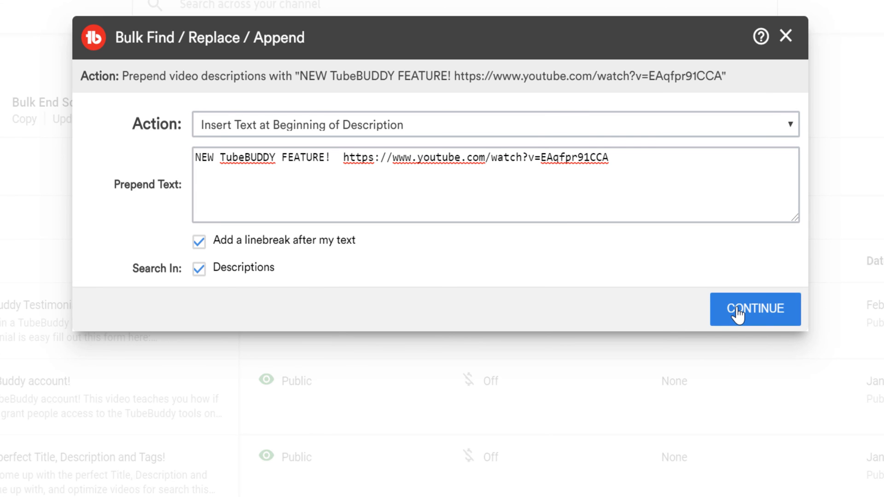
pyautogui.click(755, 308)
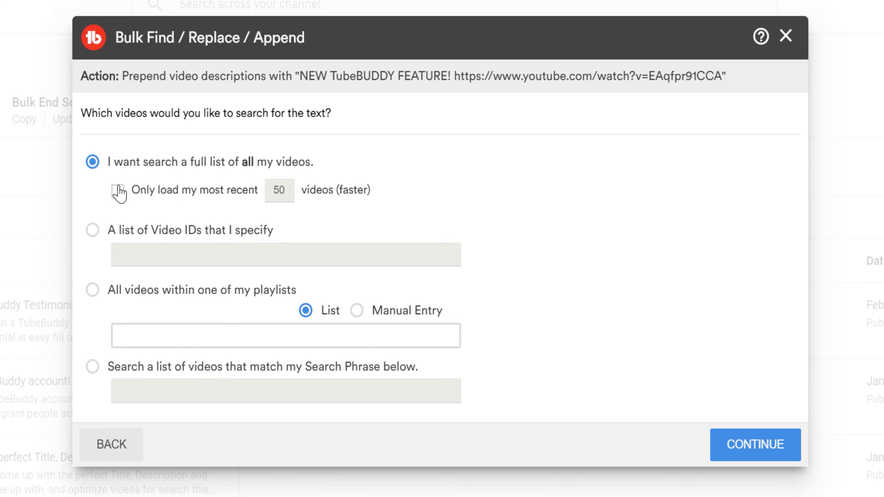
# Step: Keep all 10 videos selected and advance to the confirmation screen
pyautogui.click(755, 456)
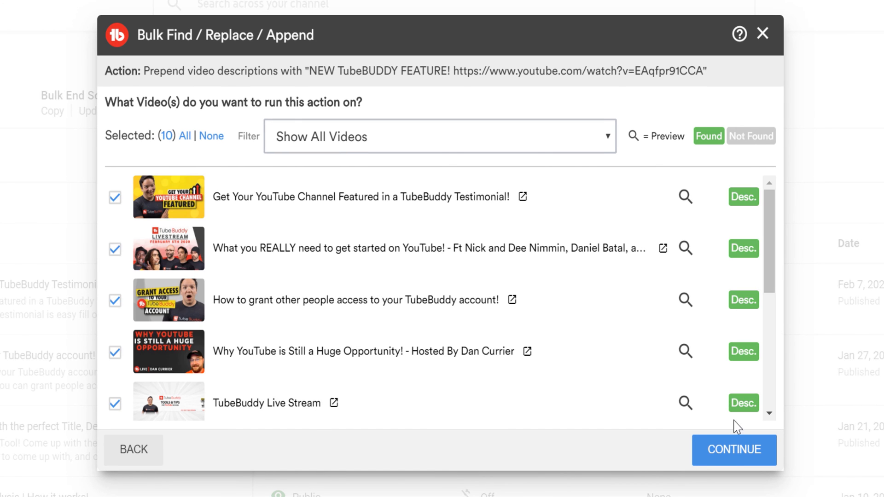
pyautogui.click(734, 449)
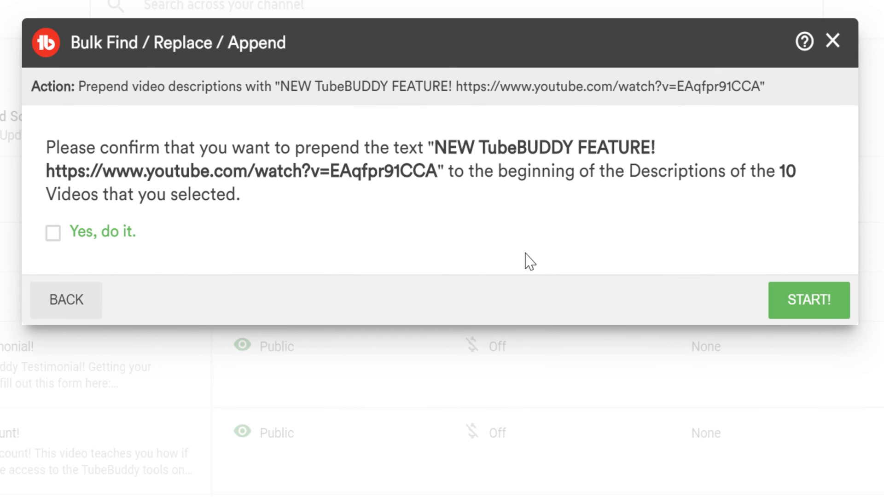